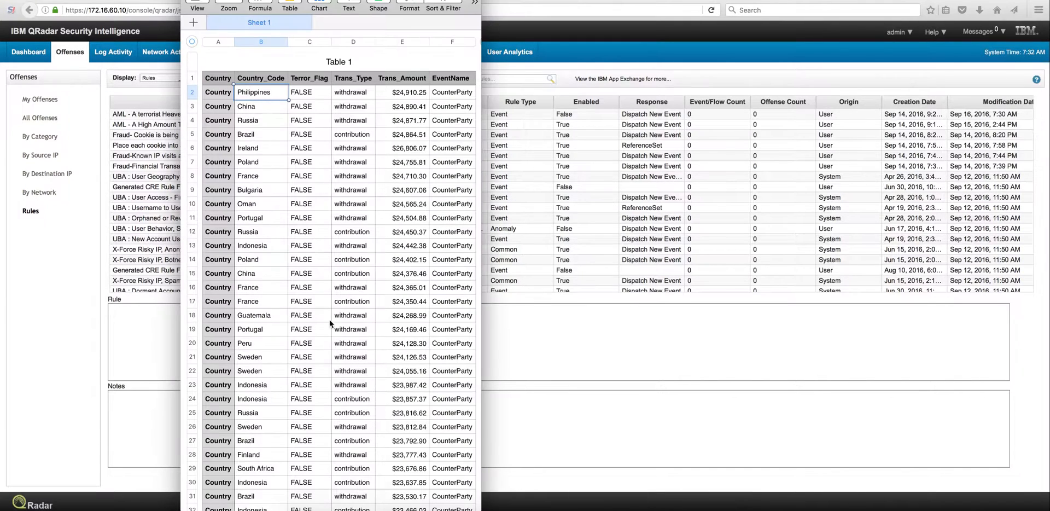
mouse_move(292, 170)
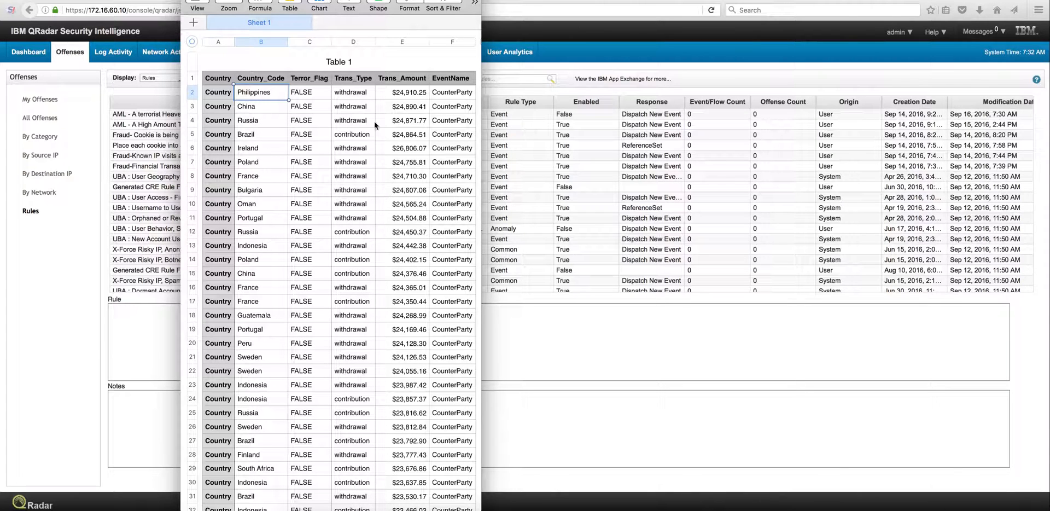
mouse_move(465, 99)
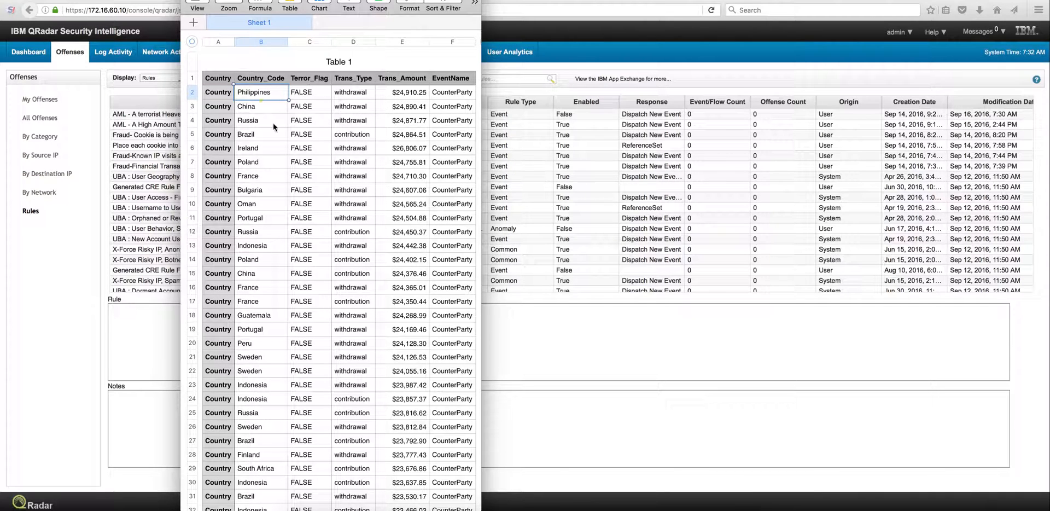
mouse_move(270, 176)
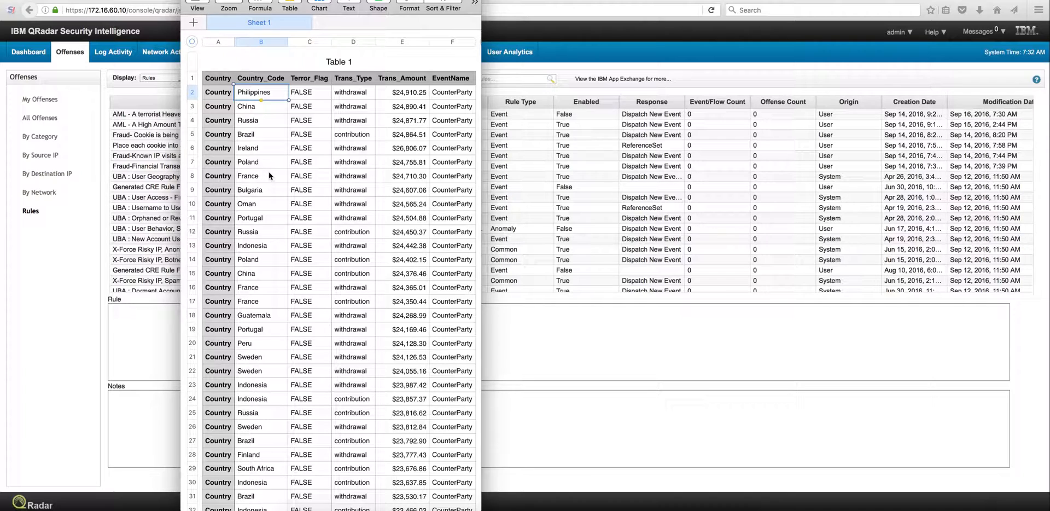
mouse_move(366, 175)
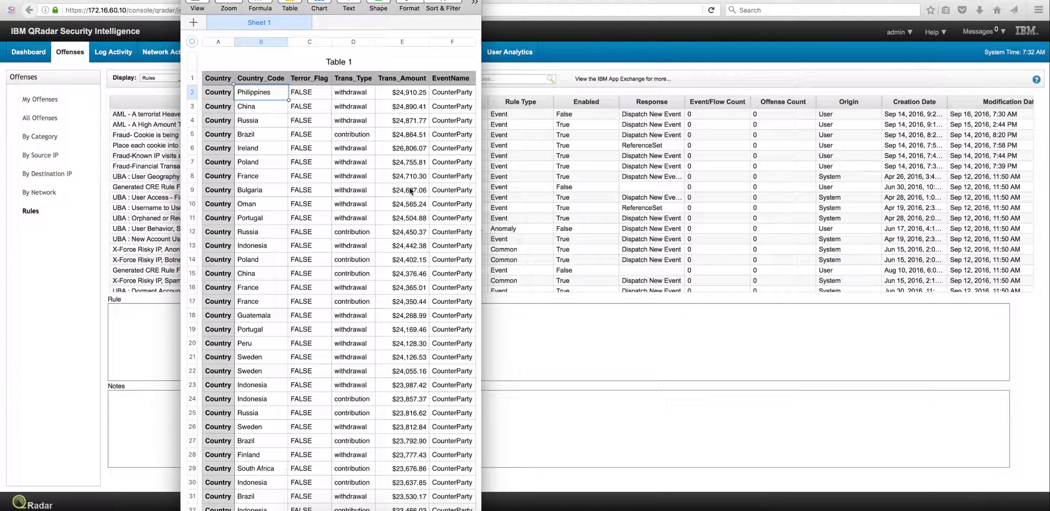
mouse_move(390, 148)
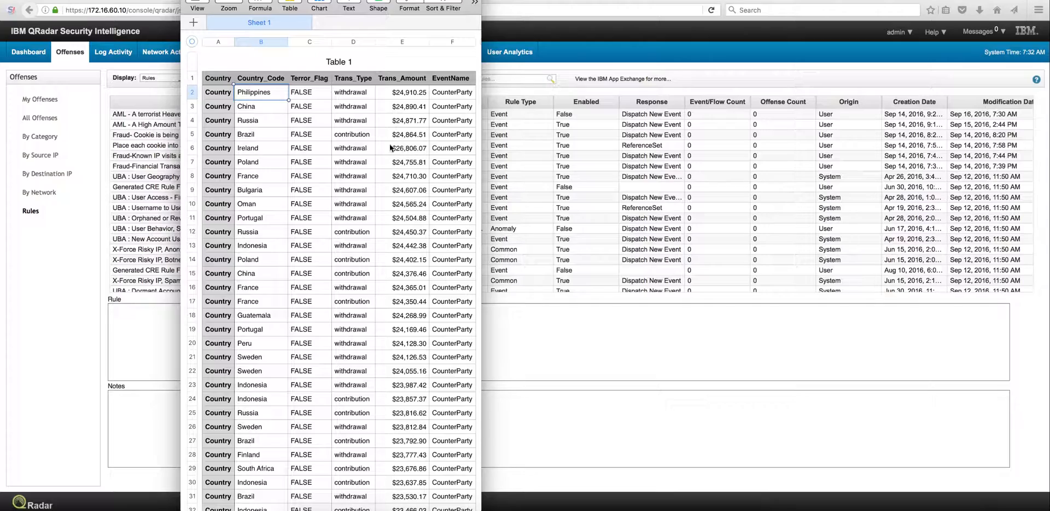
mouse_move(404, 154)
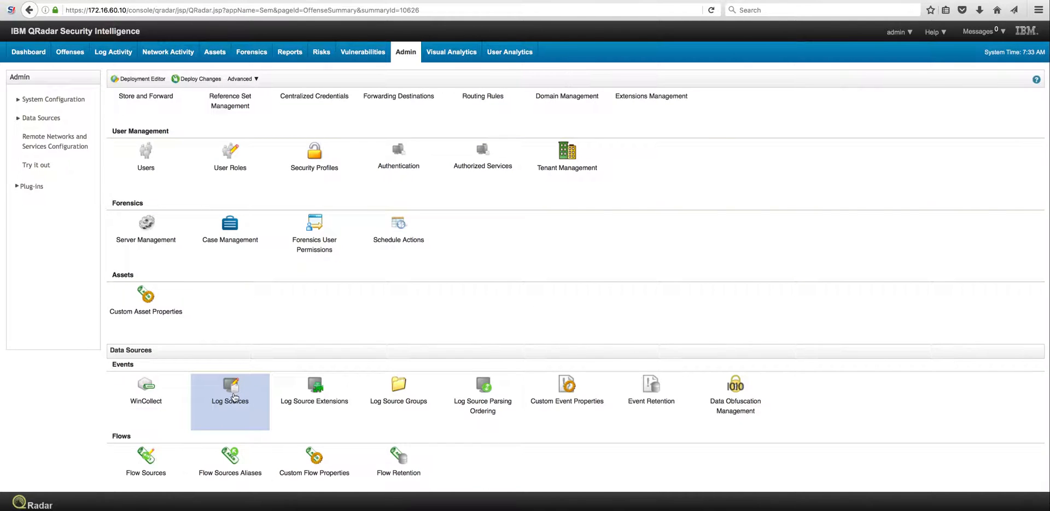
left_click(229, 388)
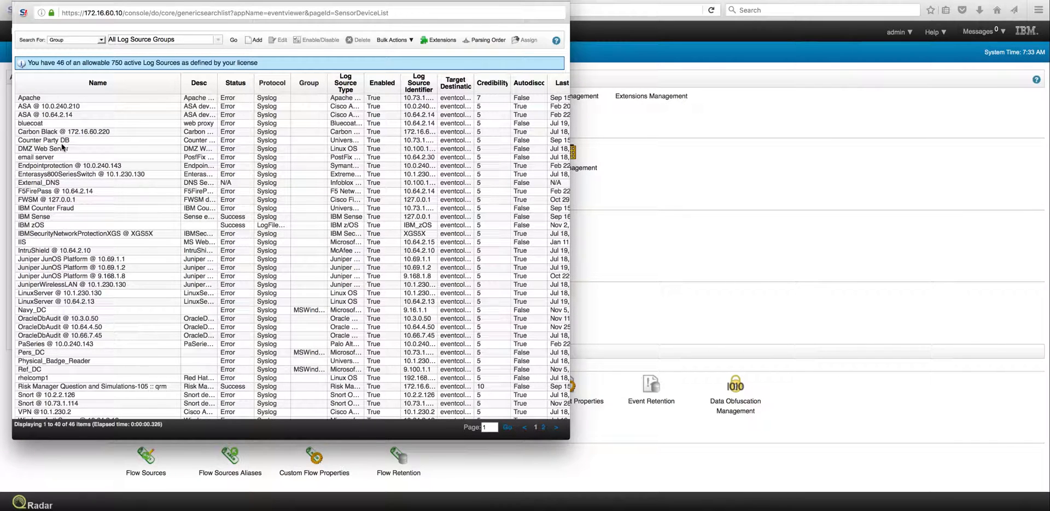
left_click(46, 141)
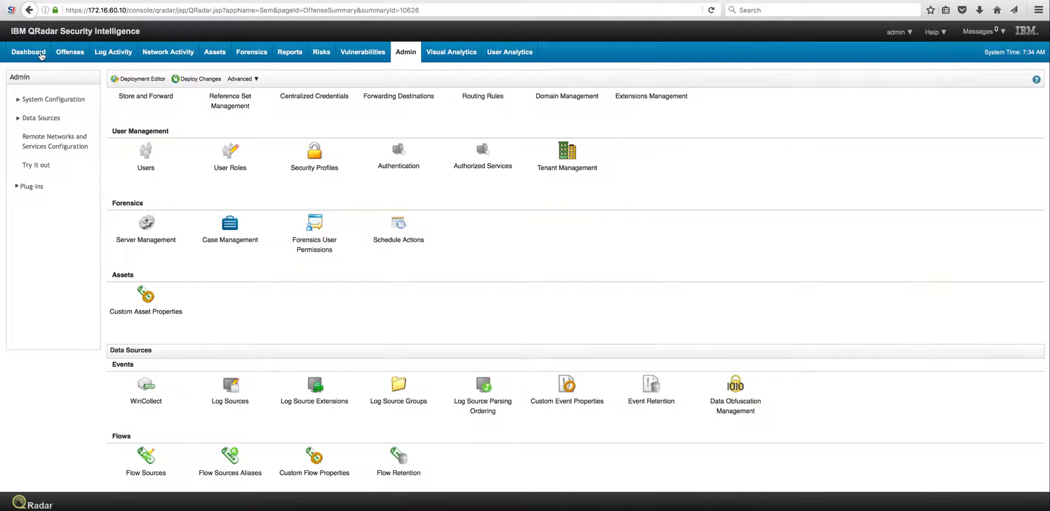
- Review the AML - A High Amount Transaction rule's Transaction_Amount > 26000 test, then cancel the editor
left_click(70, 52)
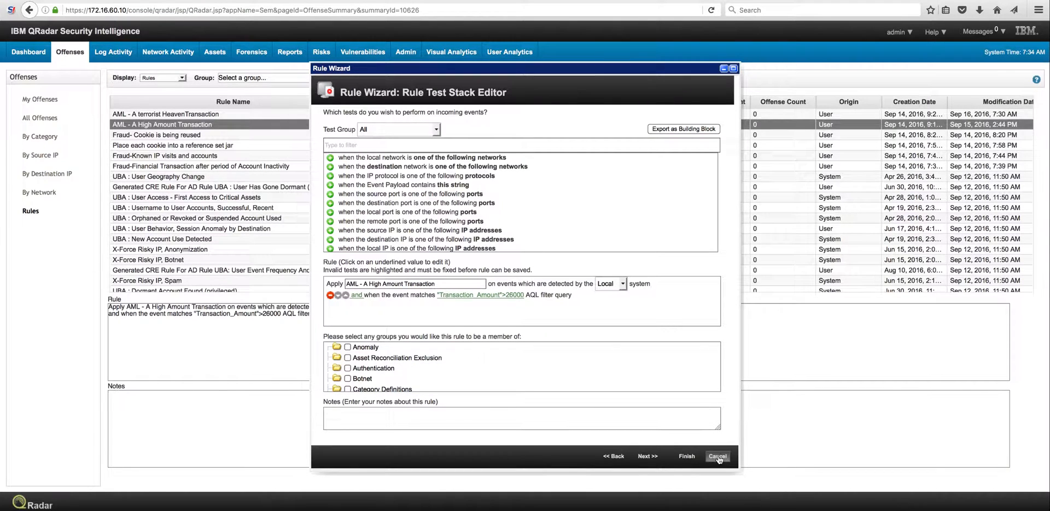
left_click(717, 456)
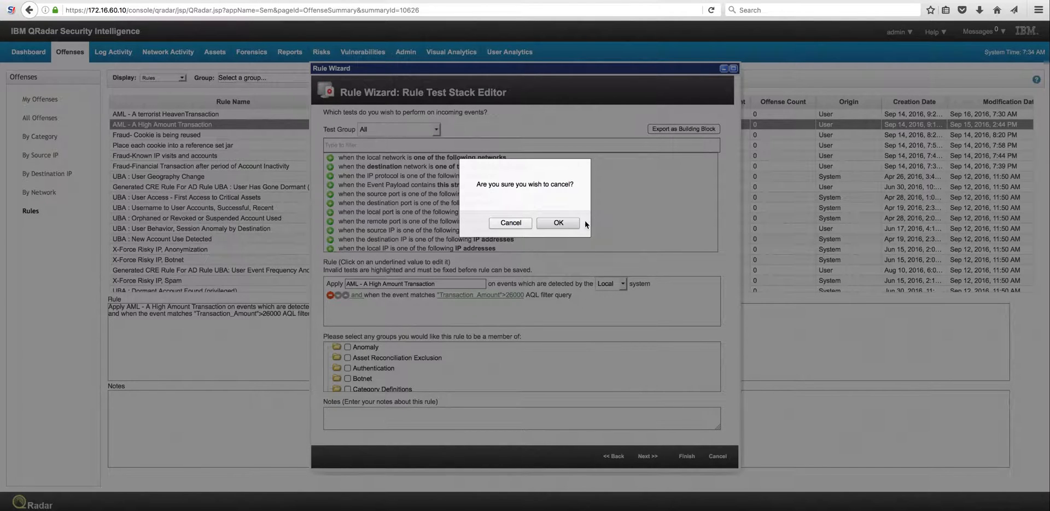
- Confirm cancelling, then open a Counter Party DB Data Update event showing Croatia and 20,335.88
left_click(558, 222)
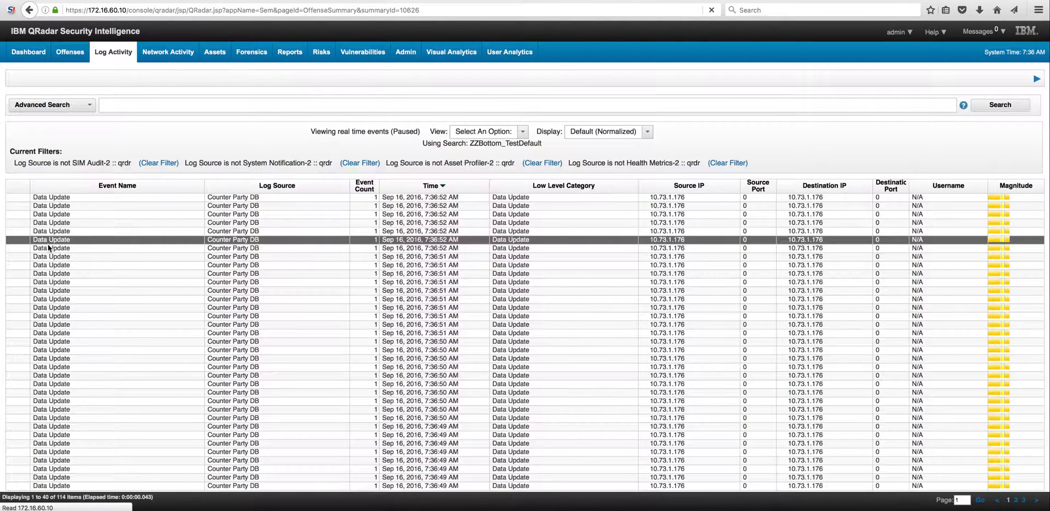
double_click(52, 238)
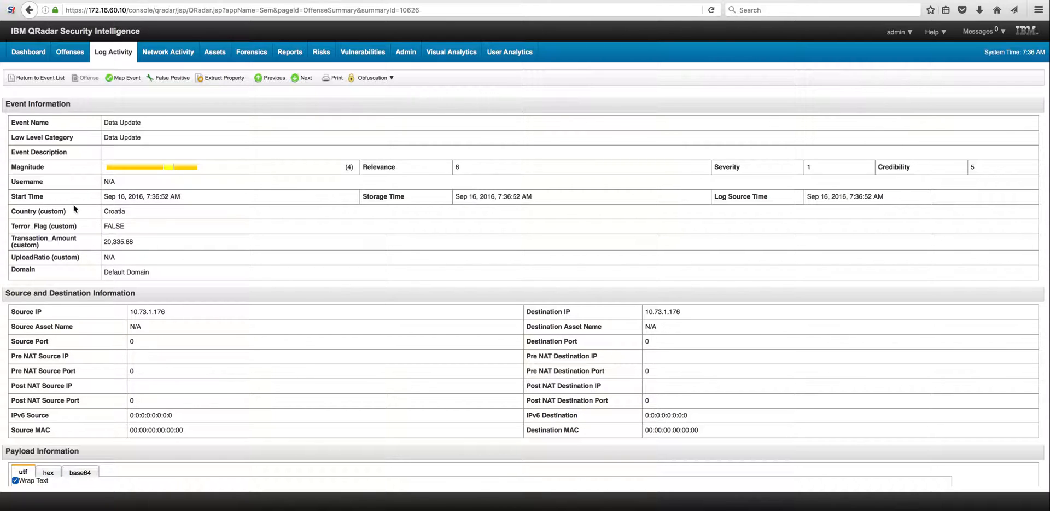
mouse_move(95, 246)
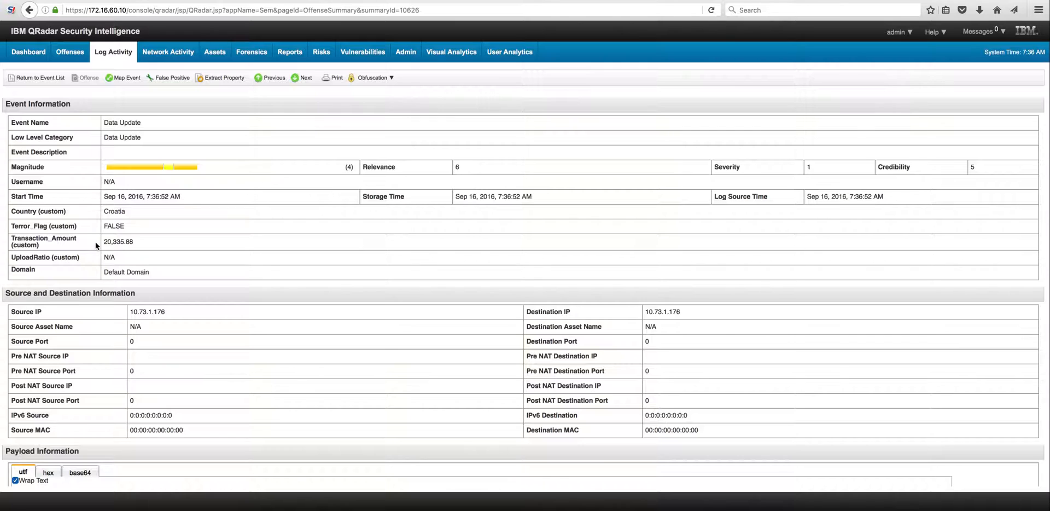
mouse_move(108, 241)
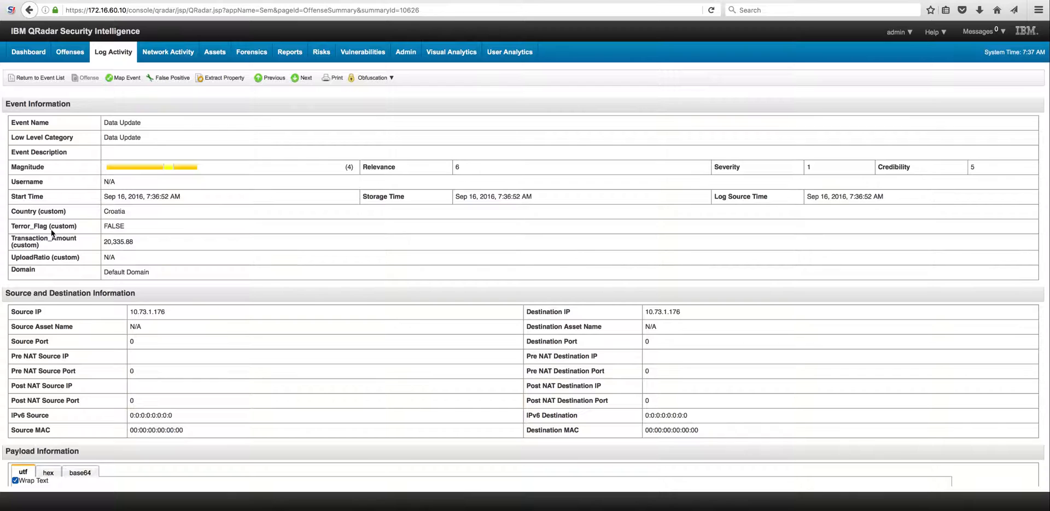
mouse_move(54, 223)
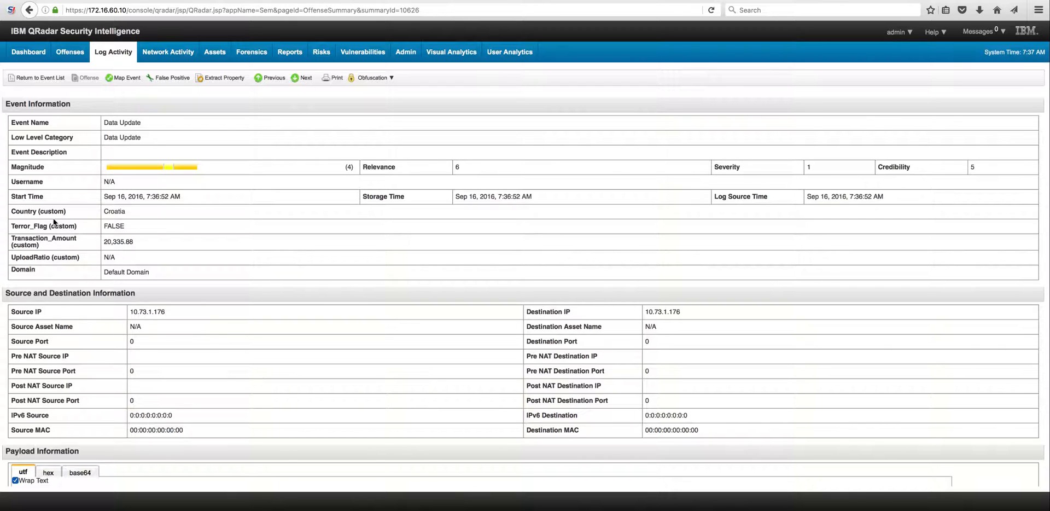
mouse_move(50, 246)
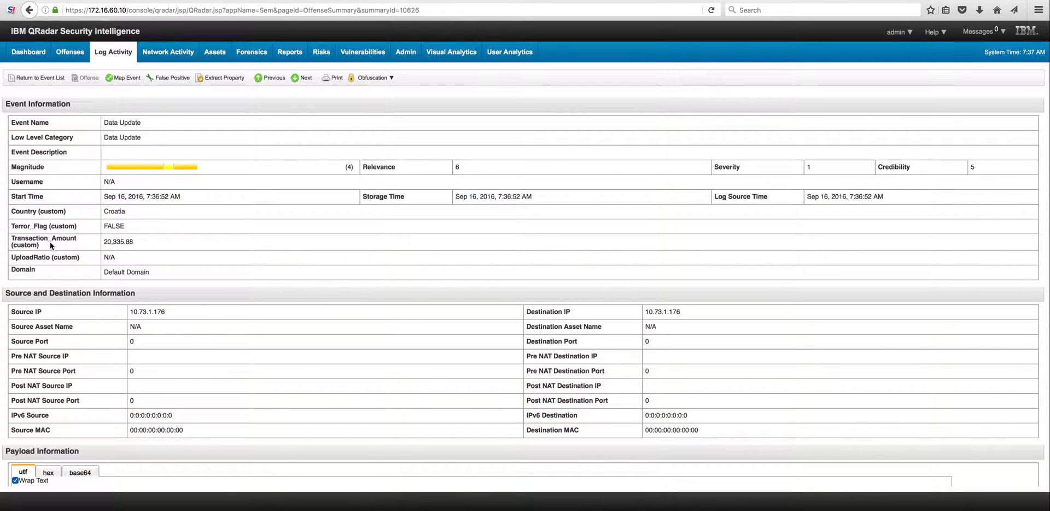
mouse_move(114, 250)
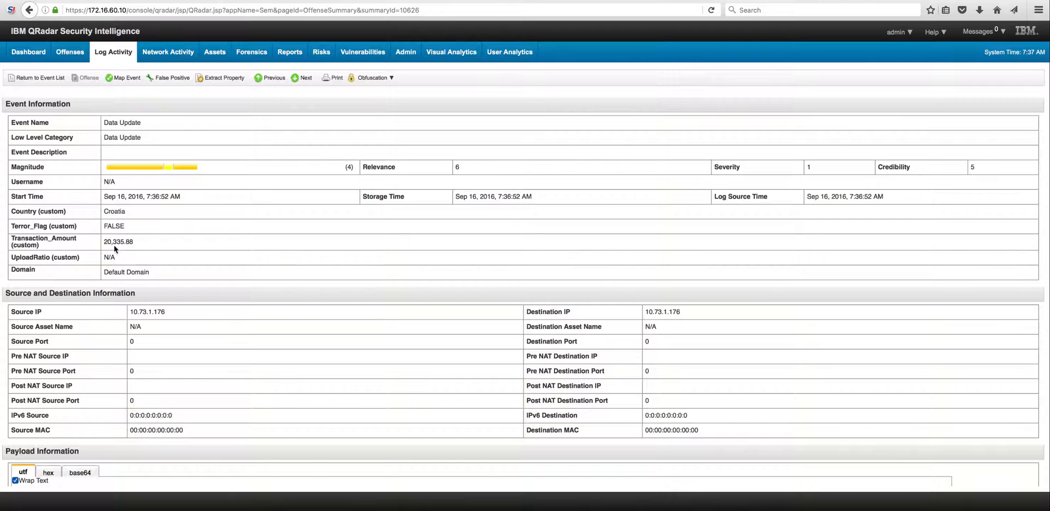
mouse_move(109, 226)
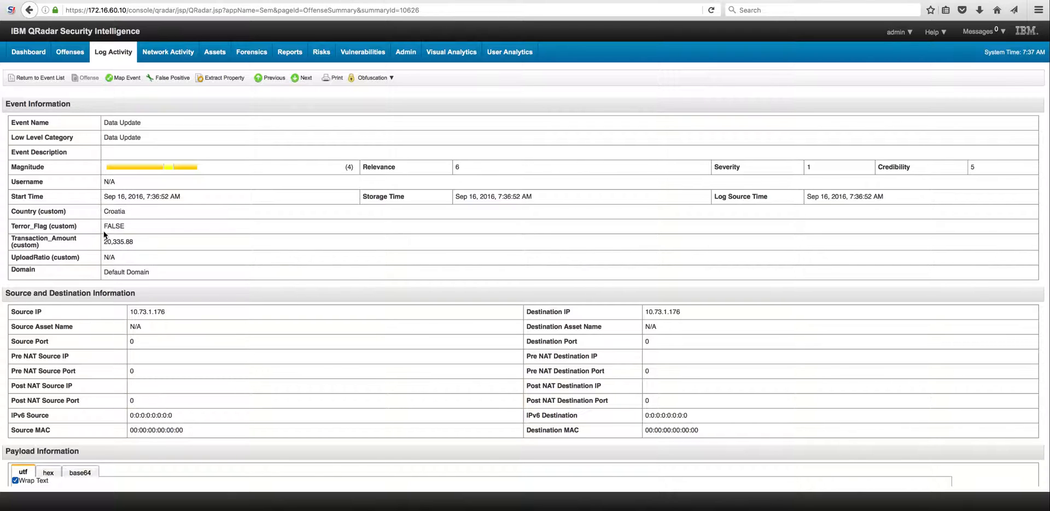
mouse_move(99, 244)
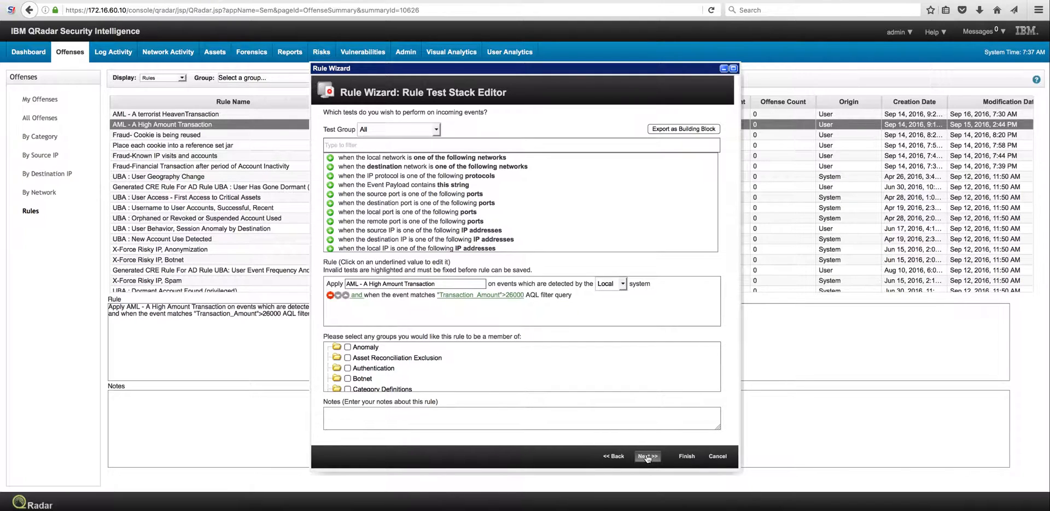
- Advance the Rule Wizard to its next page
left_click(647, 456)
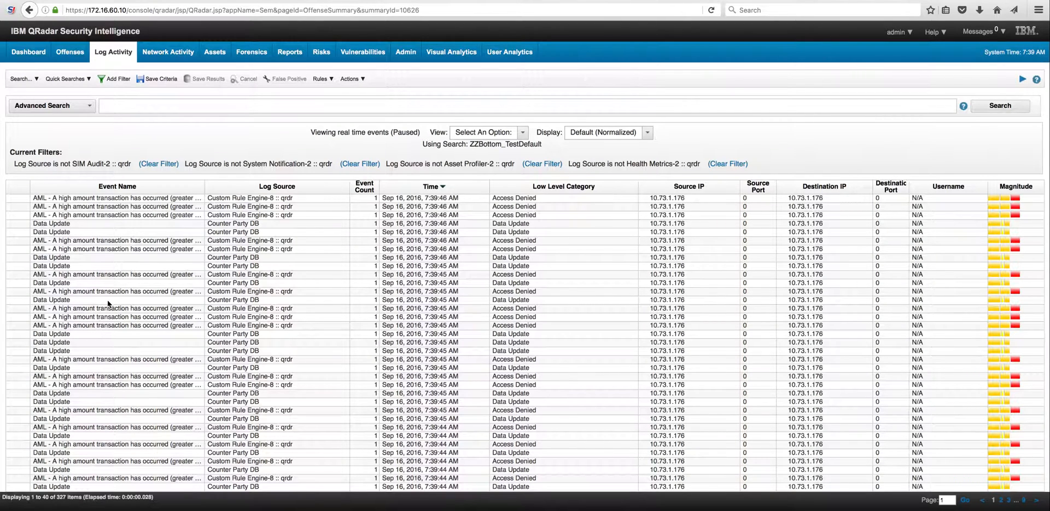
mouse_move(141, 312)
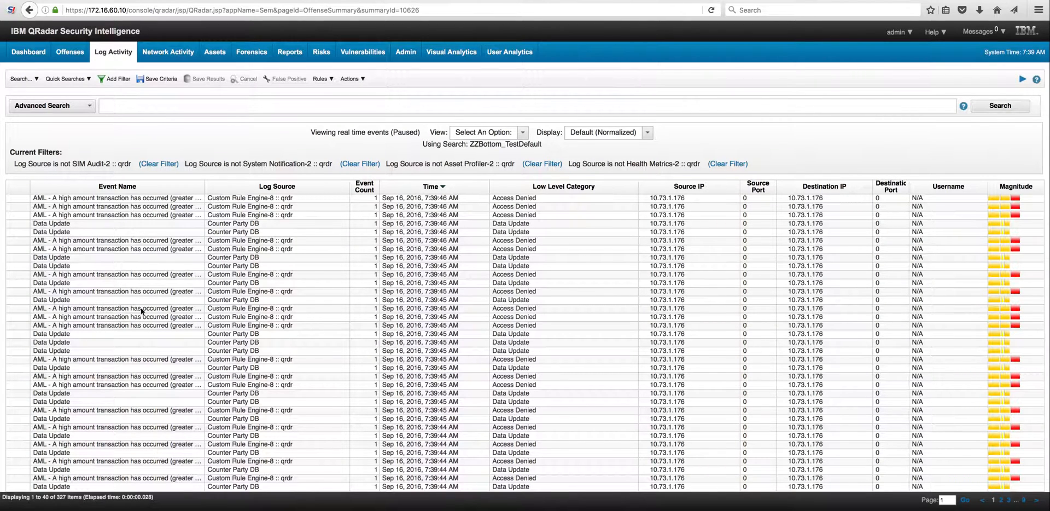
mouse_move(196, 311)
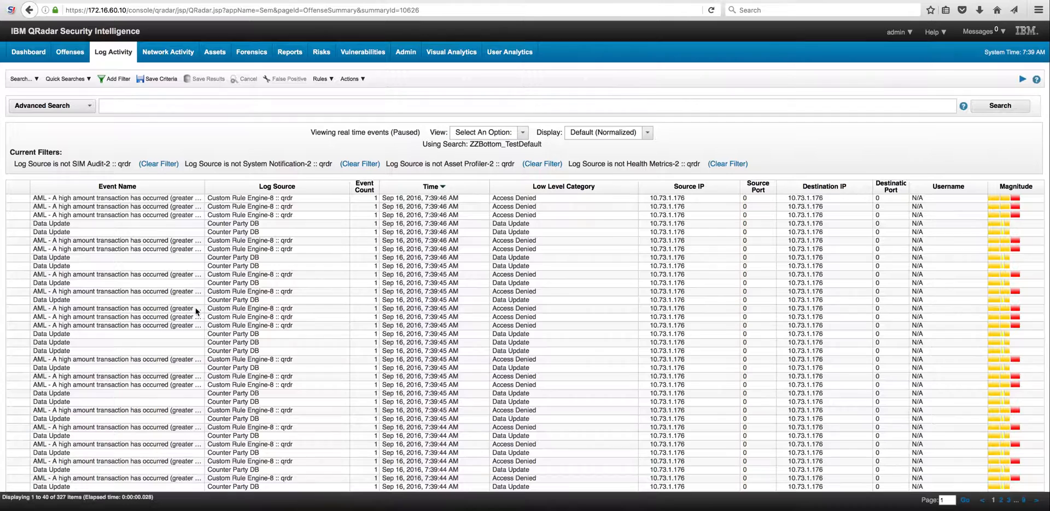
- Open an AML high amount transaction event's details: magnitude 6, severity 5, amount over USD26000
left_click(117, 307)
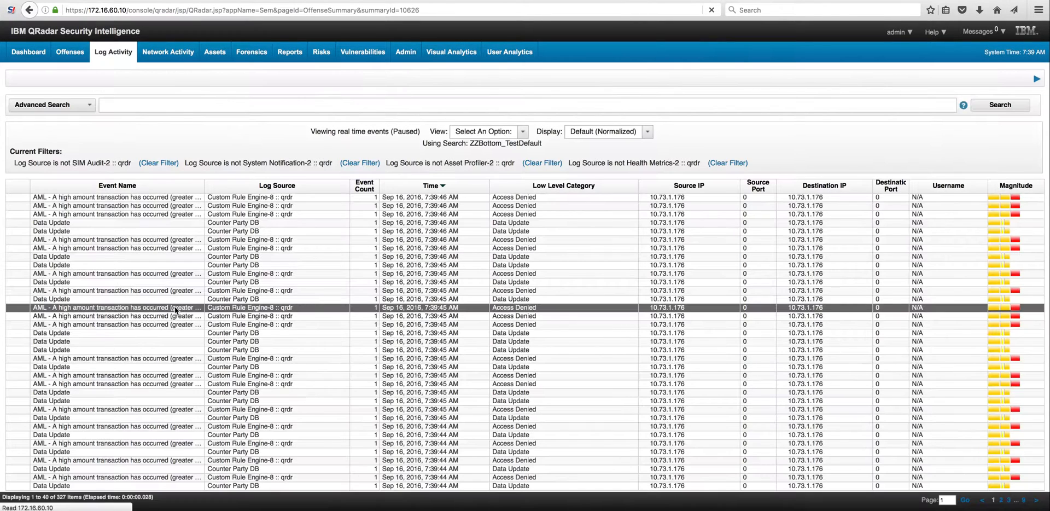
double_click(117, 307)
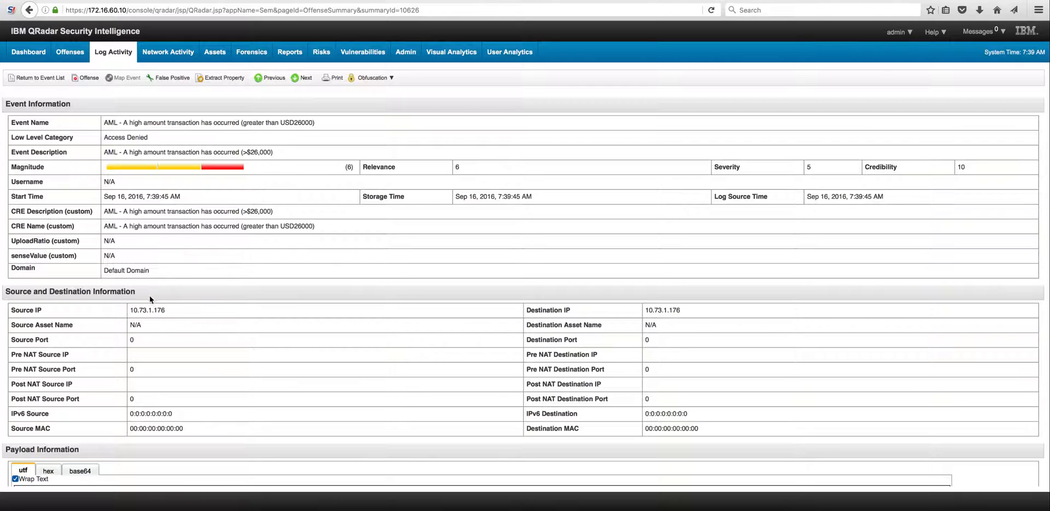
mouse_move(192, 361)
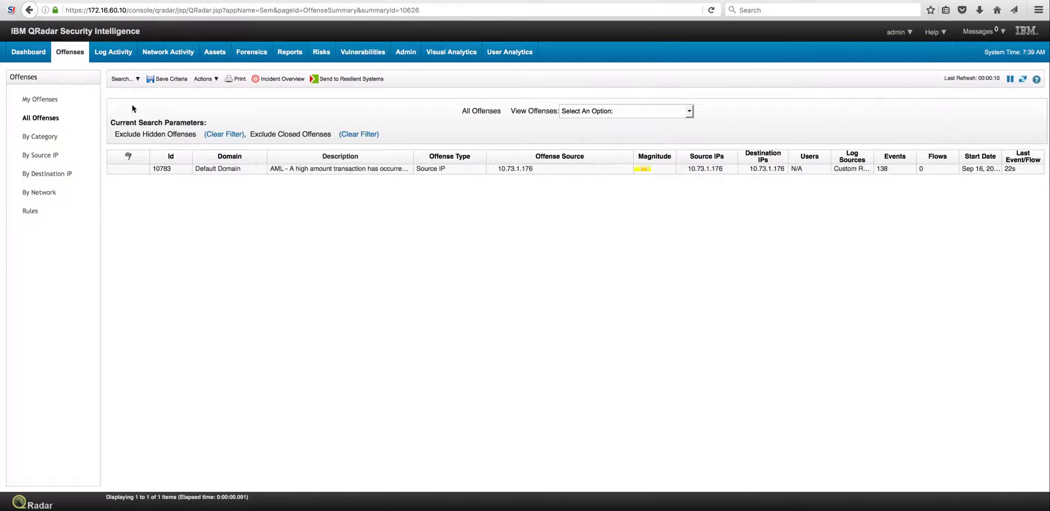
- Open offense 10783, showing 138 events from 10.73.1.176 on Financial_Servers
left_click(218, 169)
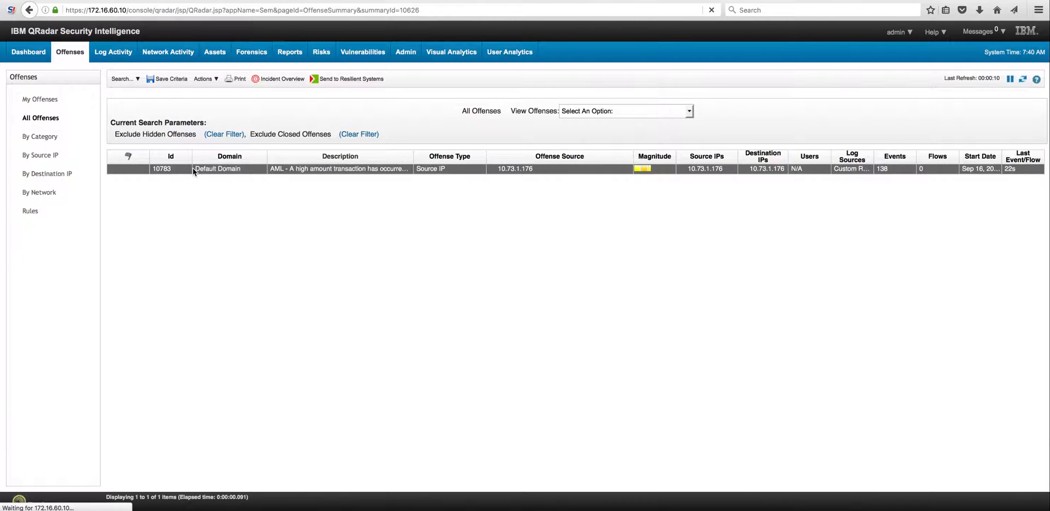
double_click(195, 168)
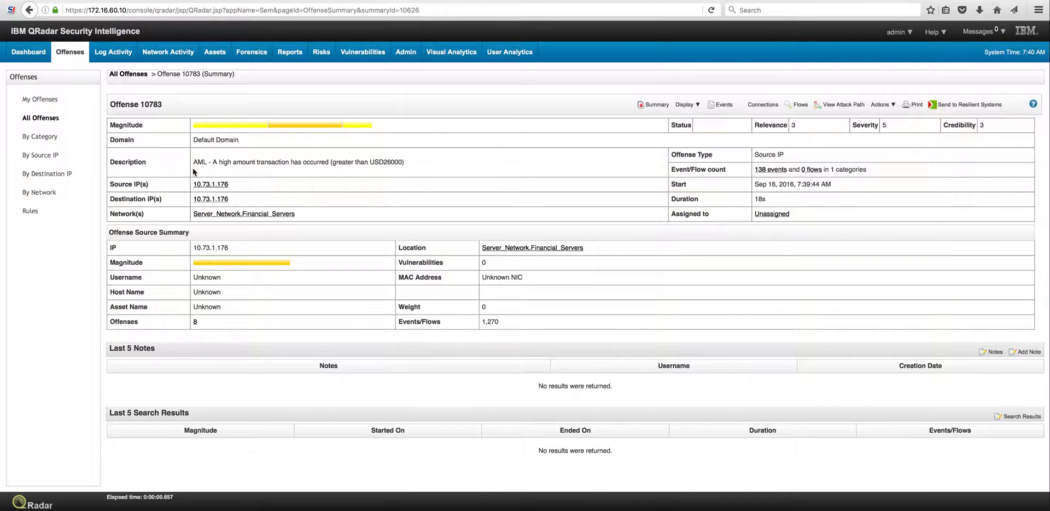
- Return to the Rules list showing AML - A High Amount Transaction with 138 events, 1 offense
left_click(30, 211)
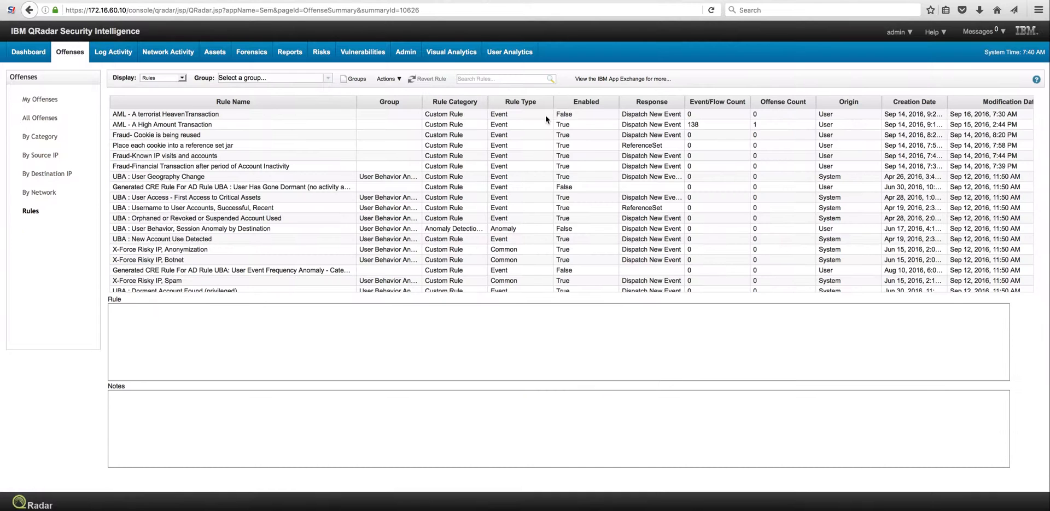
mouse_move(284, 135)
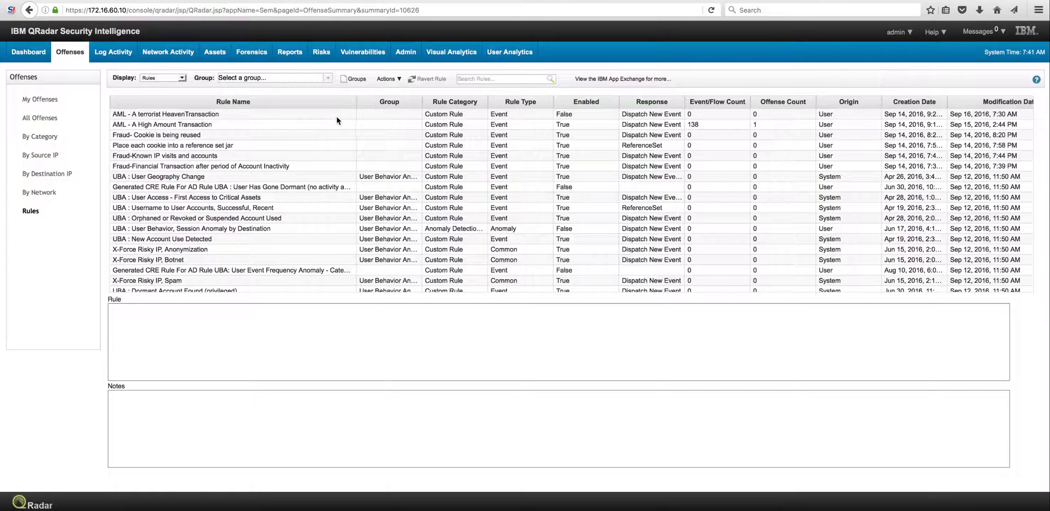
mouse_move(543, 121)
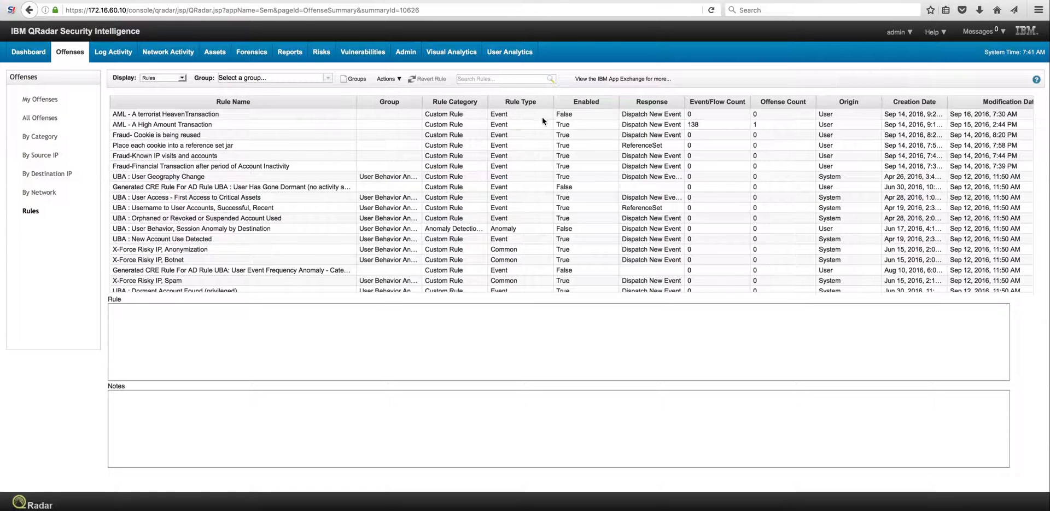
mouse_move(569, 119)
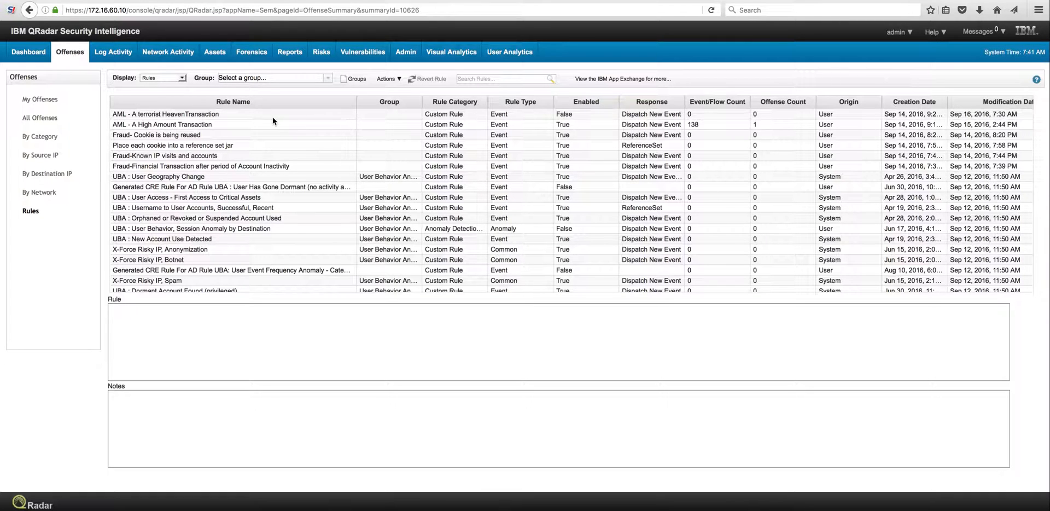
- Open the AML - A terrorist HeavenTransaction rule, showing Terror_Flag = TRUE AND Transaction_Amount > 1000
double_click(153, 113)
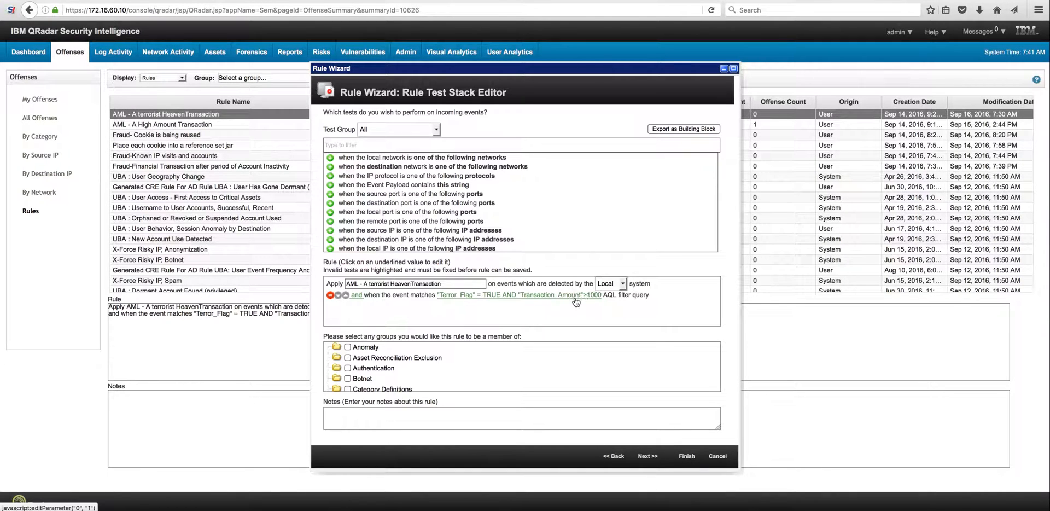
mouse_move(535, 307)
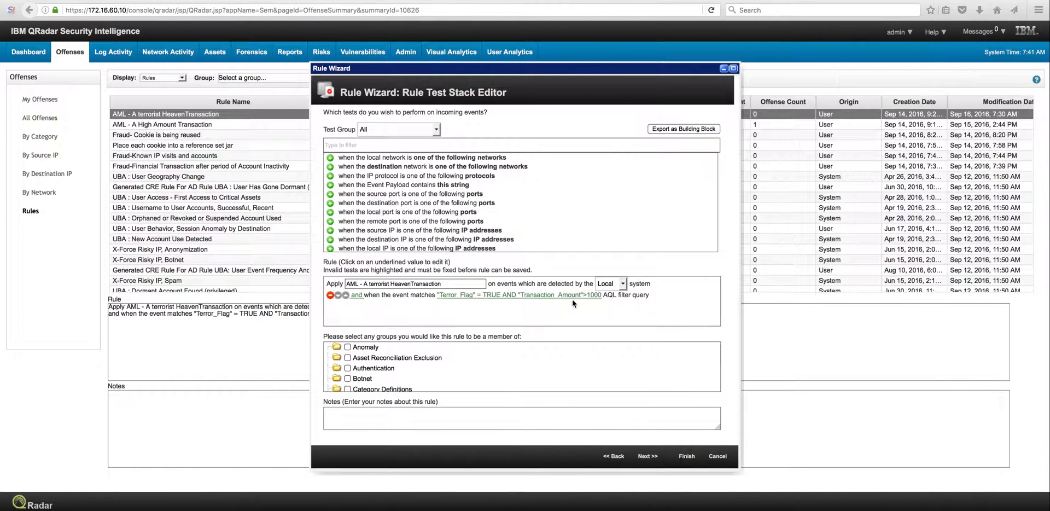
mouse_move(605, 368)
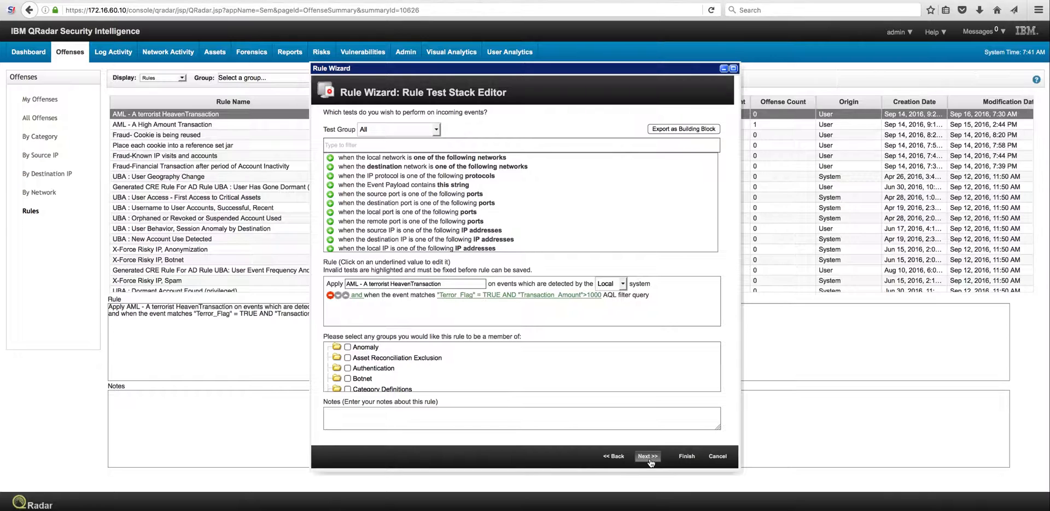
- Advance to the rule response dispatching 'AML - A Terrorist Heaven Transaction' at severity 10
left_click(646, 456)
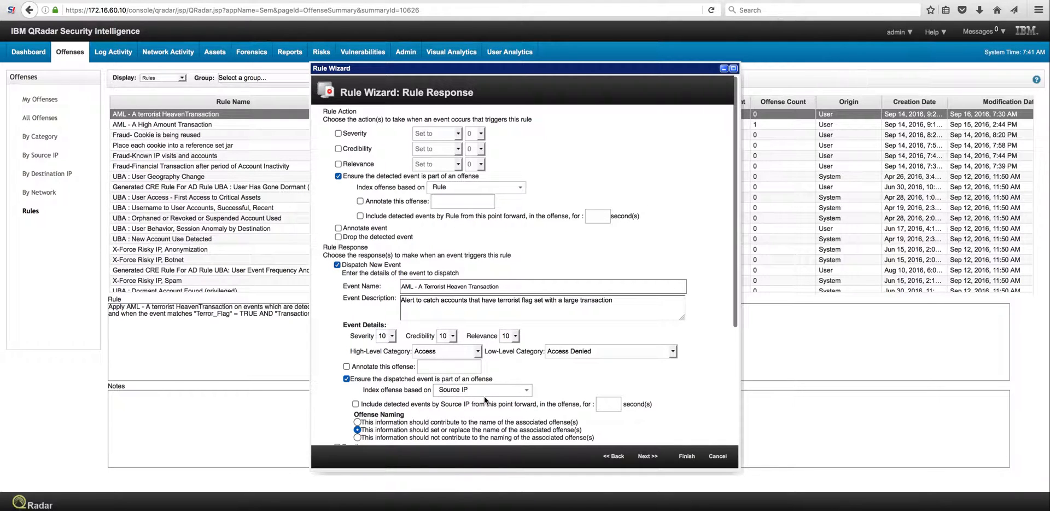
- Close the Rule Wizard and view All Offenses, listing only offense 10783
left_click(686, 456)
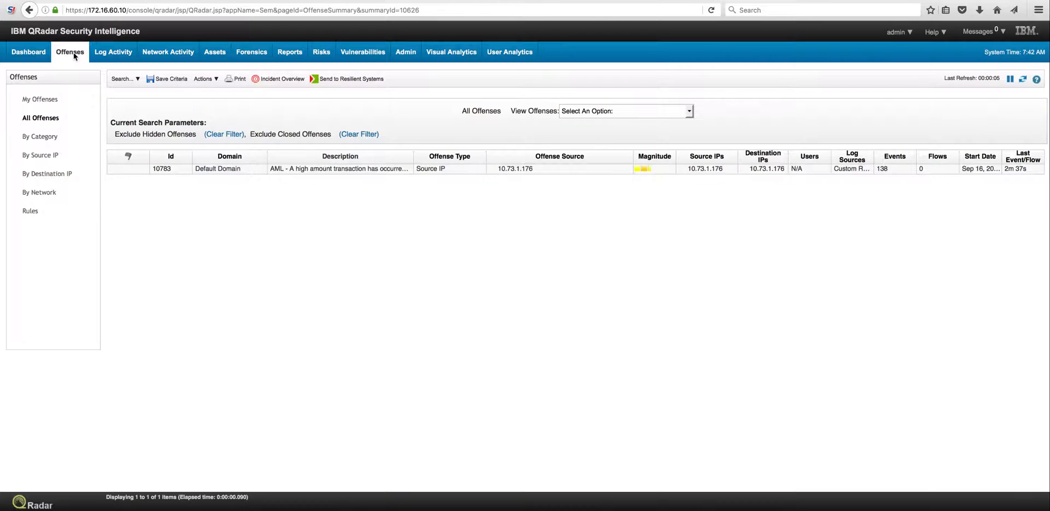
mouse_move(107, 89)
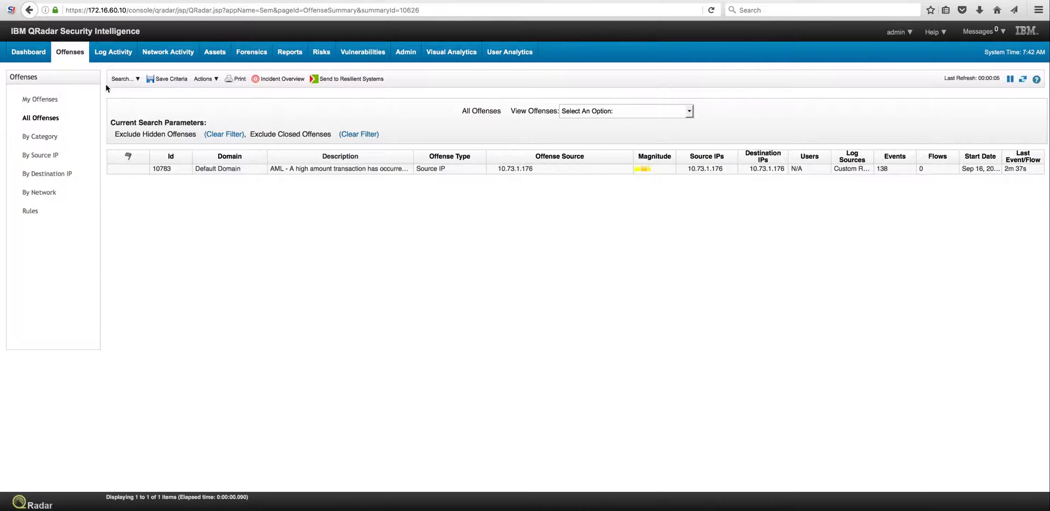
mouse_move(310, 190)
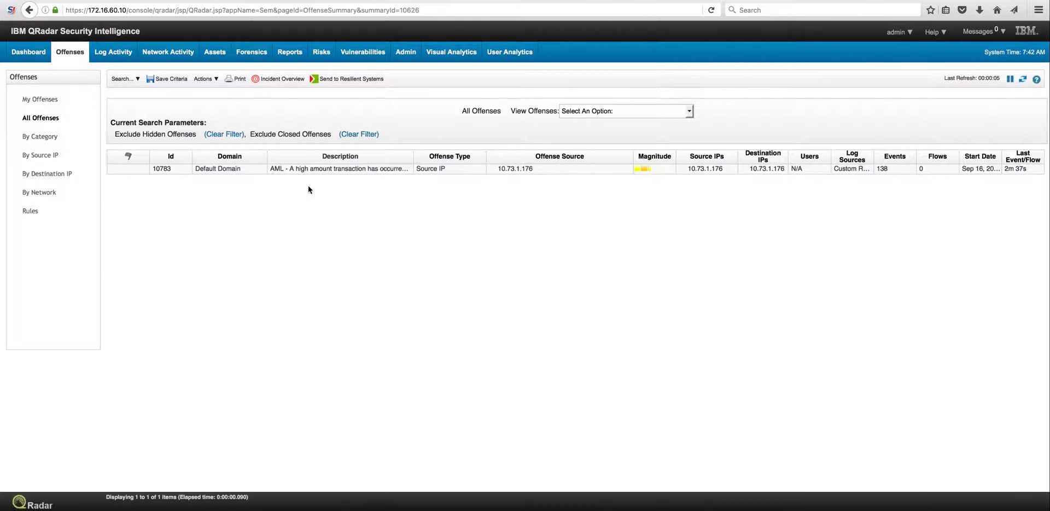
mouse_move(299, 169)
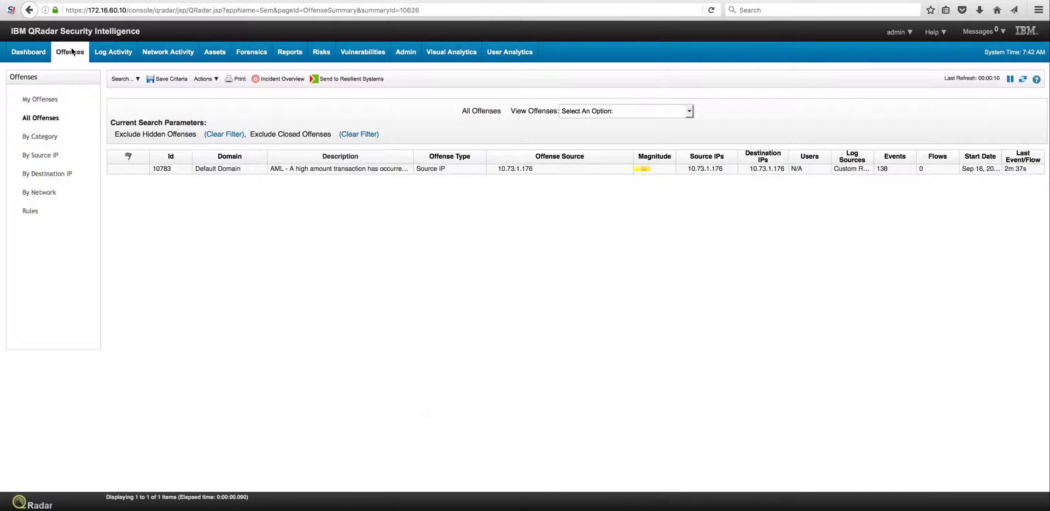
mouse_move(74, 55)
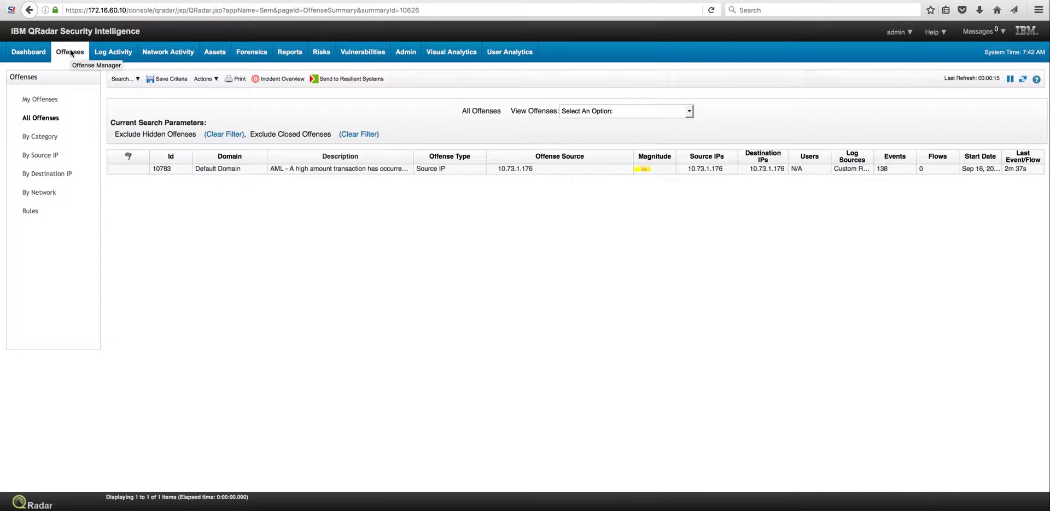
- Select the AML - A terrorist HeavenTransaction rule in Rules and confirm Actions > Enable/Disable
left_click(30, 210)
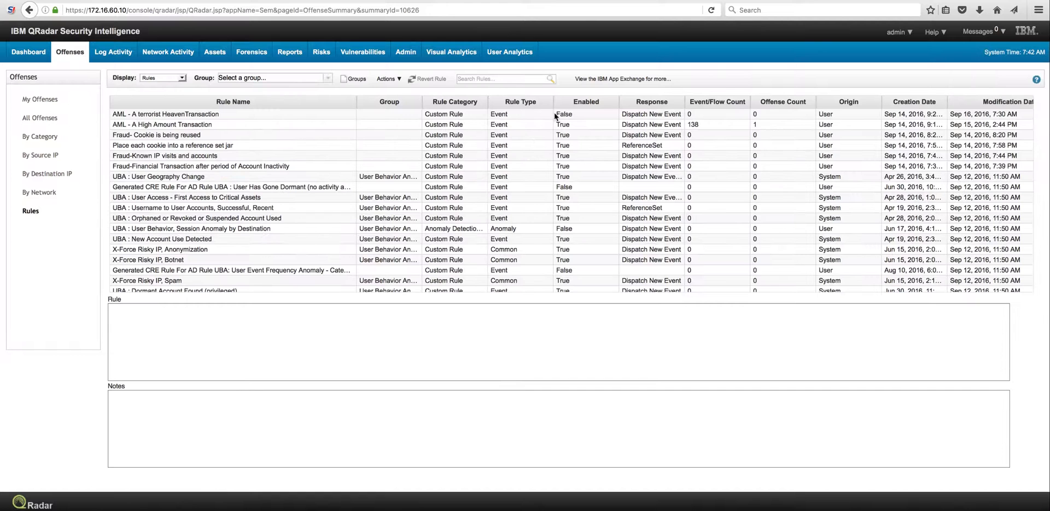
left_click(165, 114)
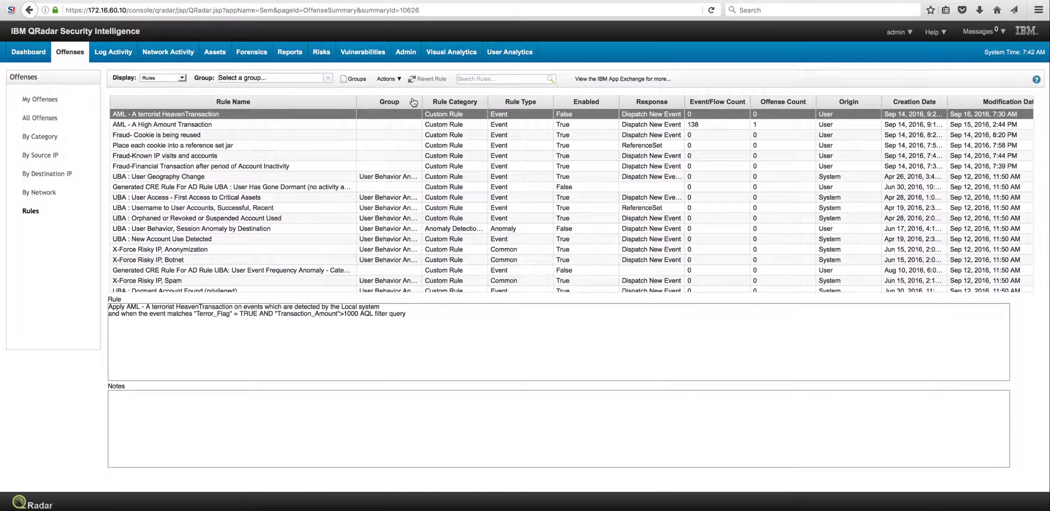
left_click(388, 79)
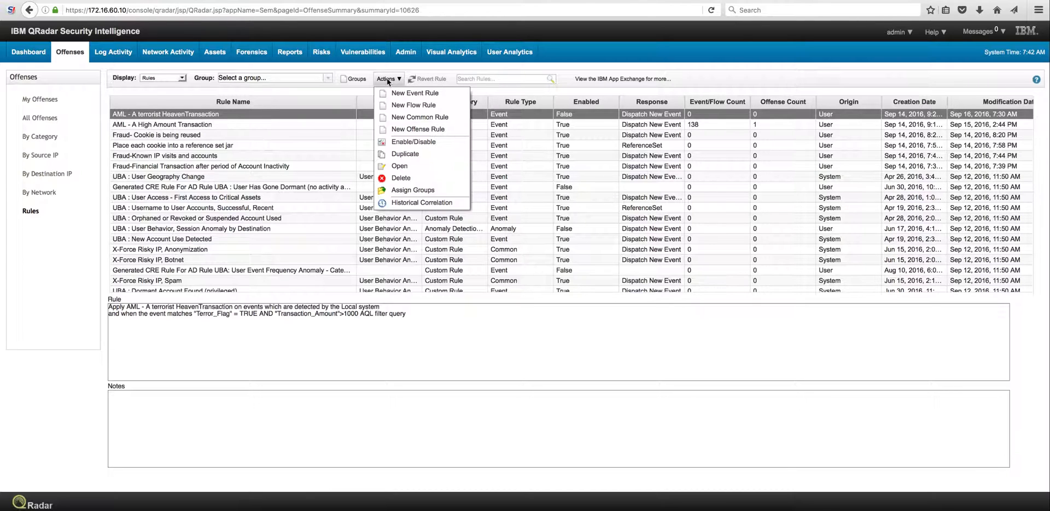
mouse_move(414, 141)
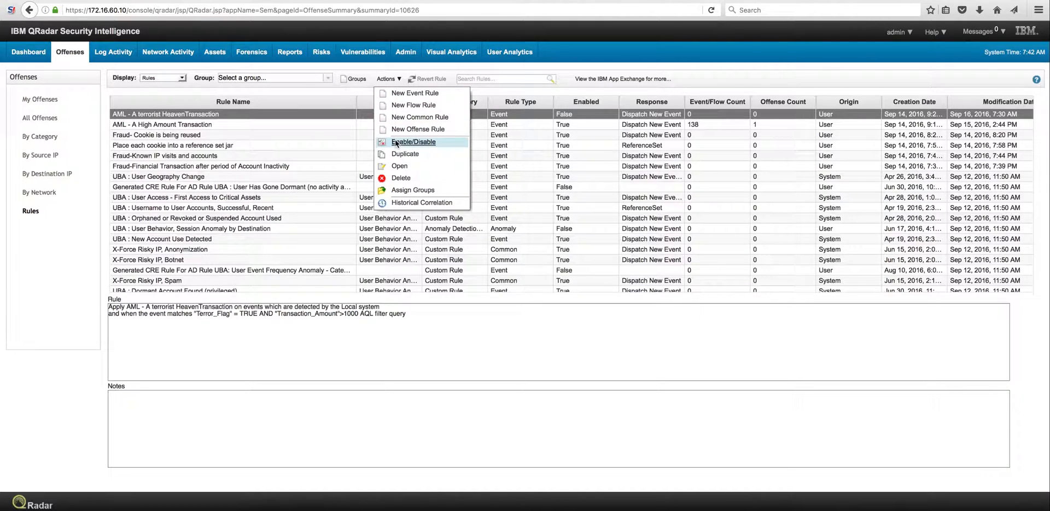
left_click(413, 142)
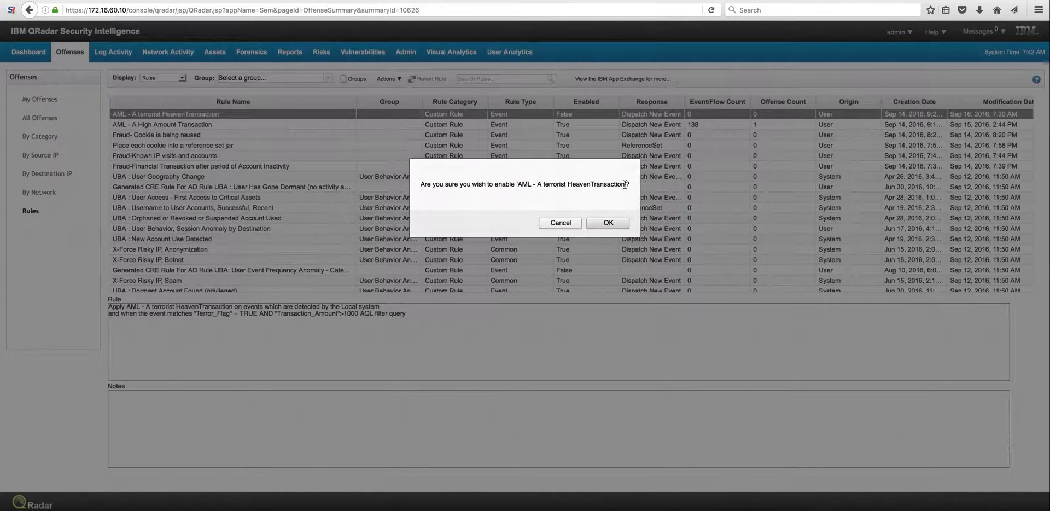
left_click(607, 223)
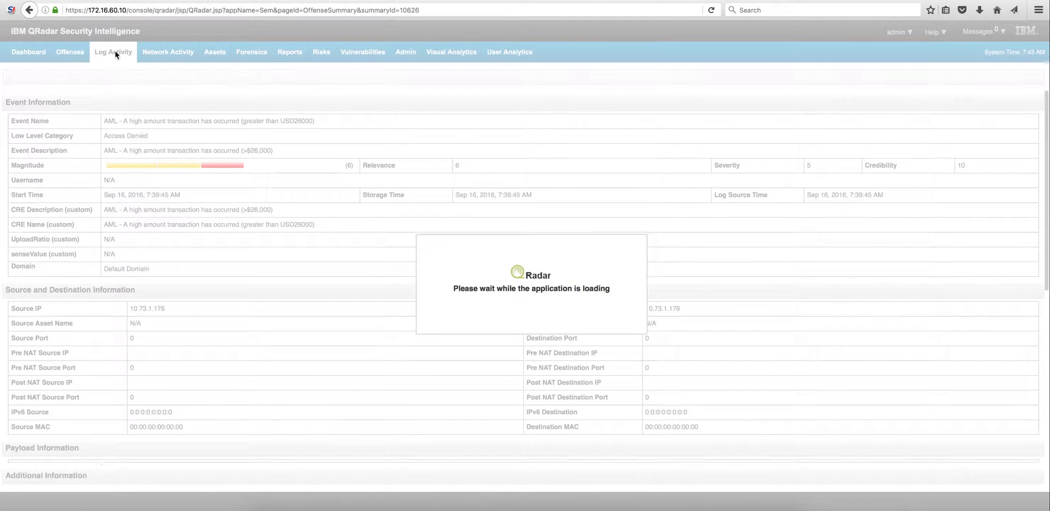
- With Log Activity open, run ./aml.sh in the SSH terminal, then close the terminal
left_click(112, 52)
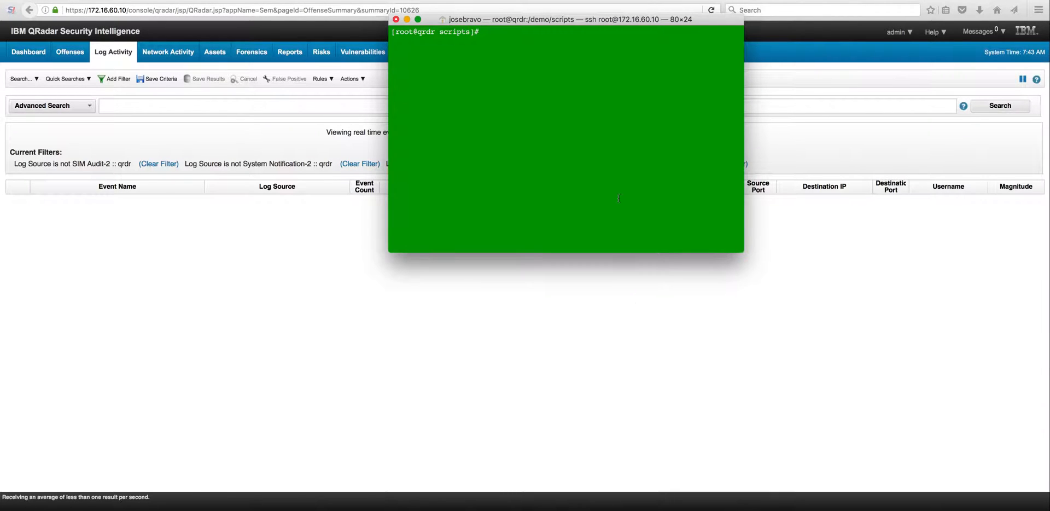
type("./aml.sh")
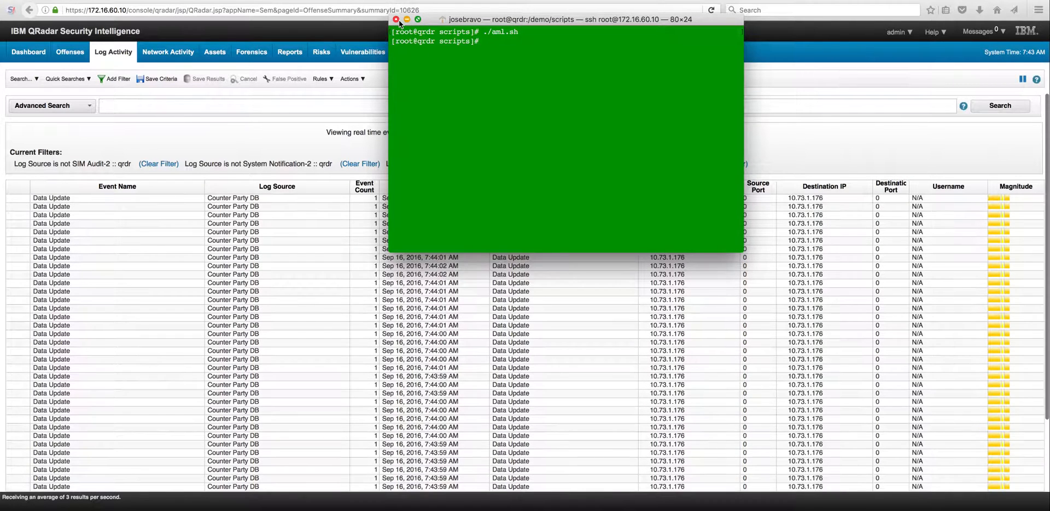
left_click(397, 19)
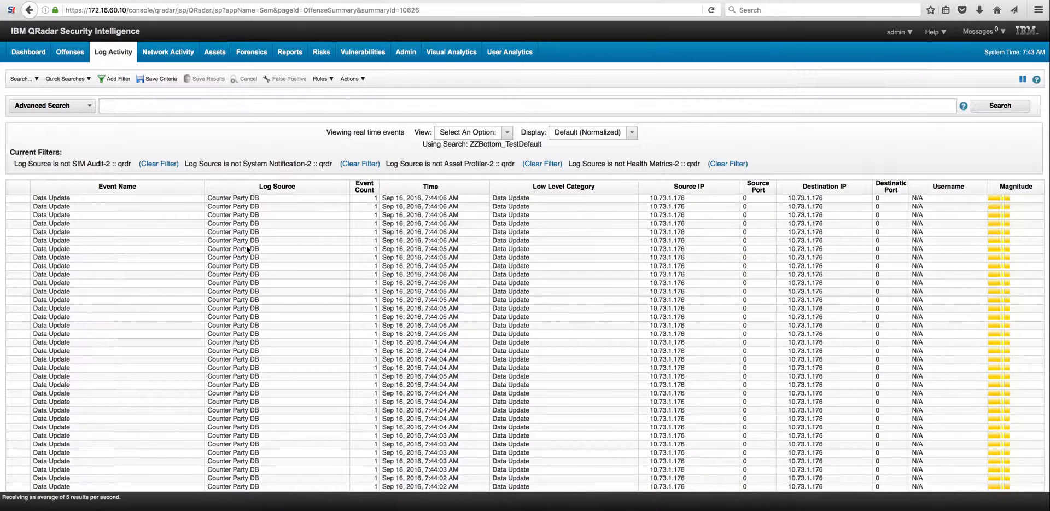
- Pause the live stream and view the 'AML - A Terrorist Heaven Transaction' event details
left_click(1021, 80)
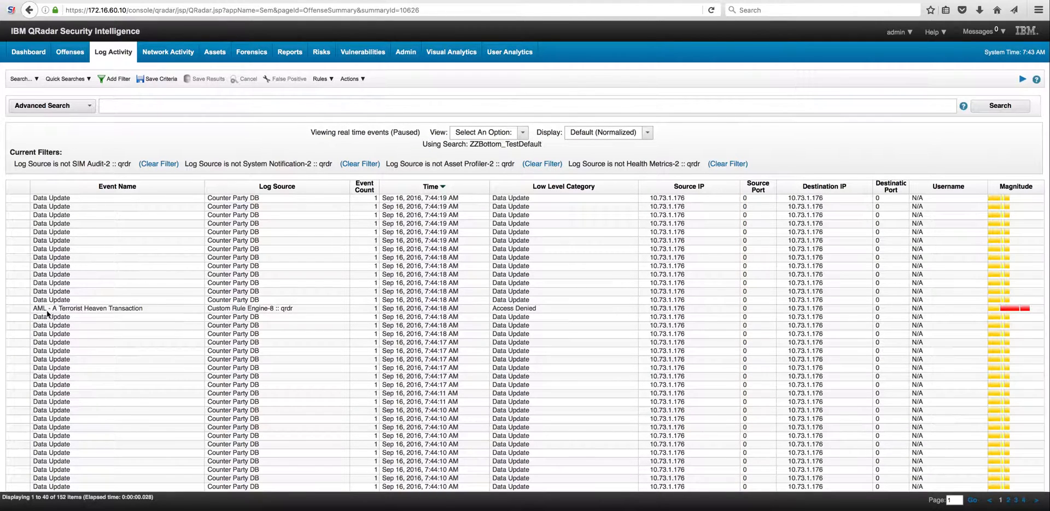
mouse_move(162, 310)
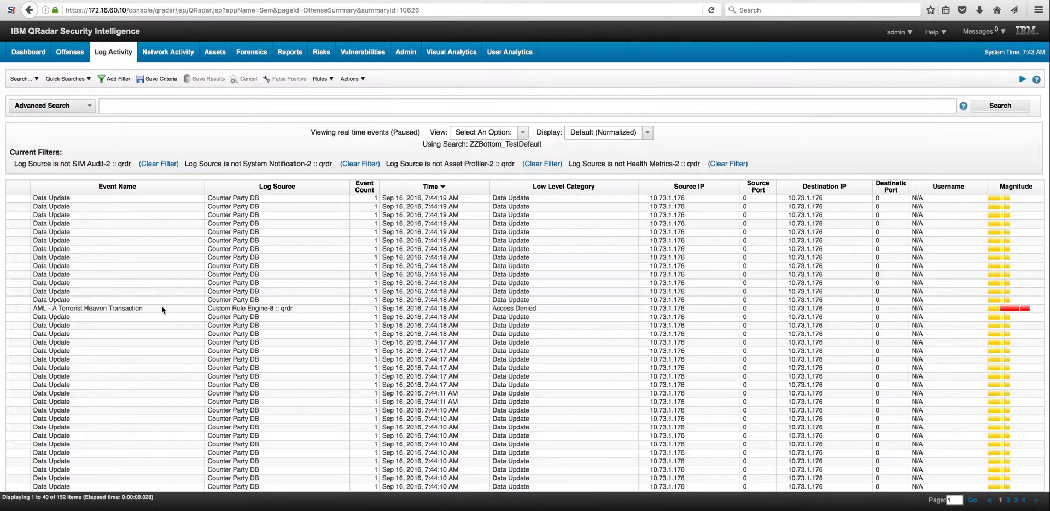
left_click(88, 308)
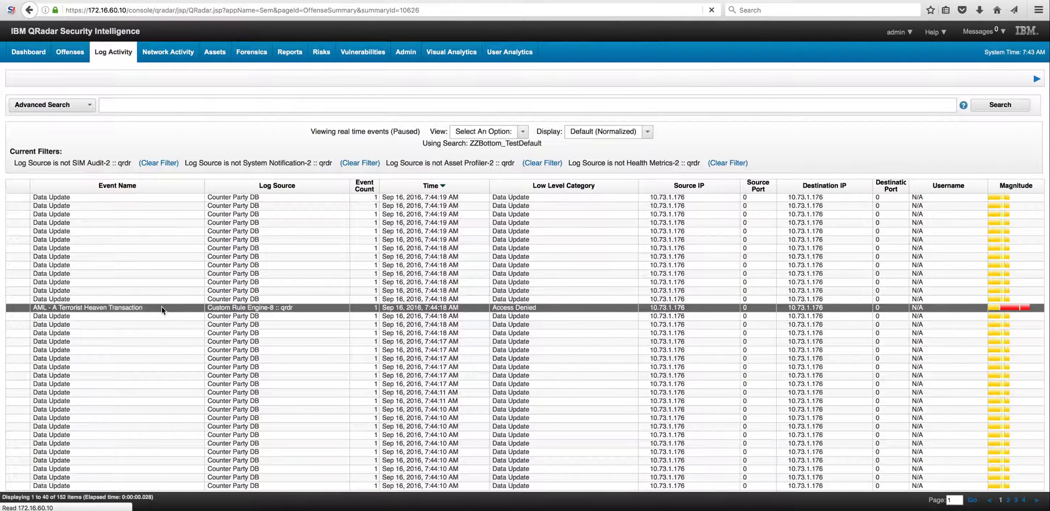
double_click(88, 307)
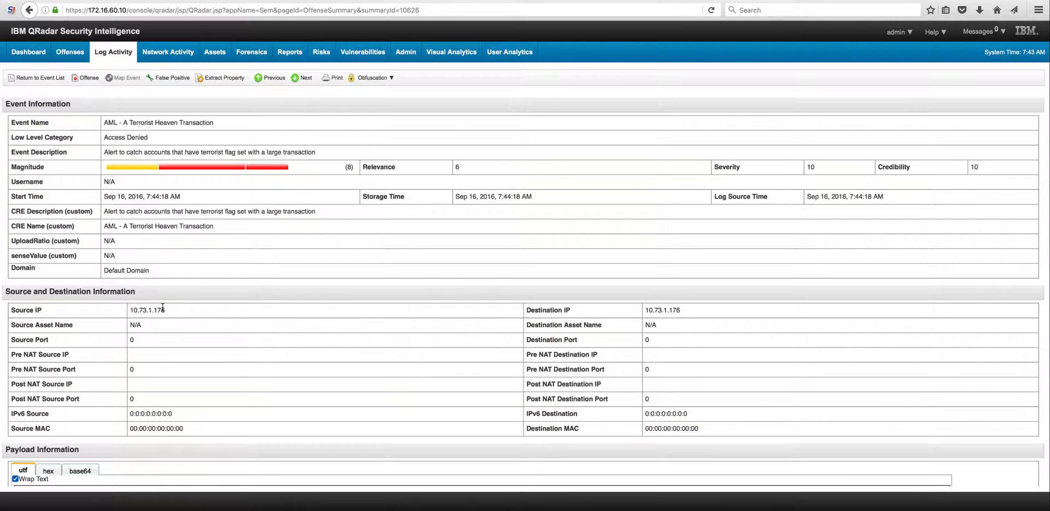
mouse_move(124, 159)
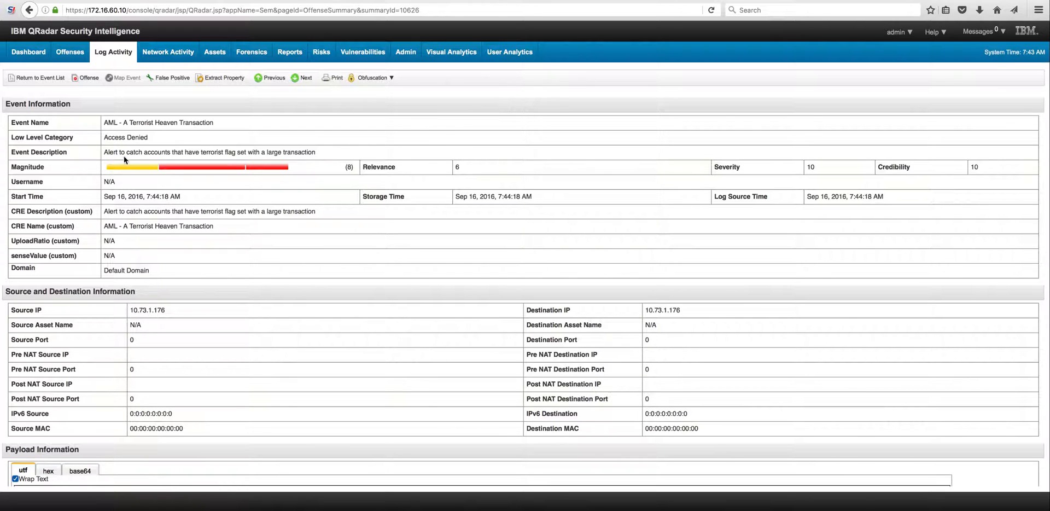
mouse_move(335, 263)
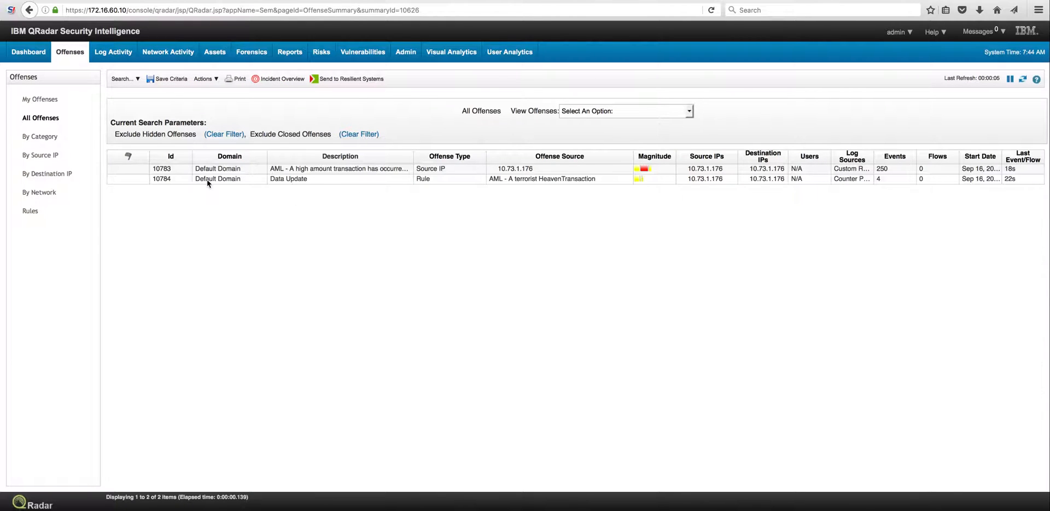
- Open the summary of Data Update offense 10784 from the offense list
left_click(207, 179)
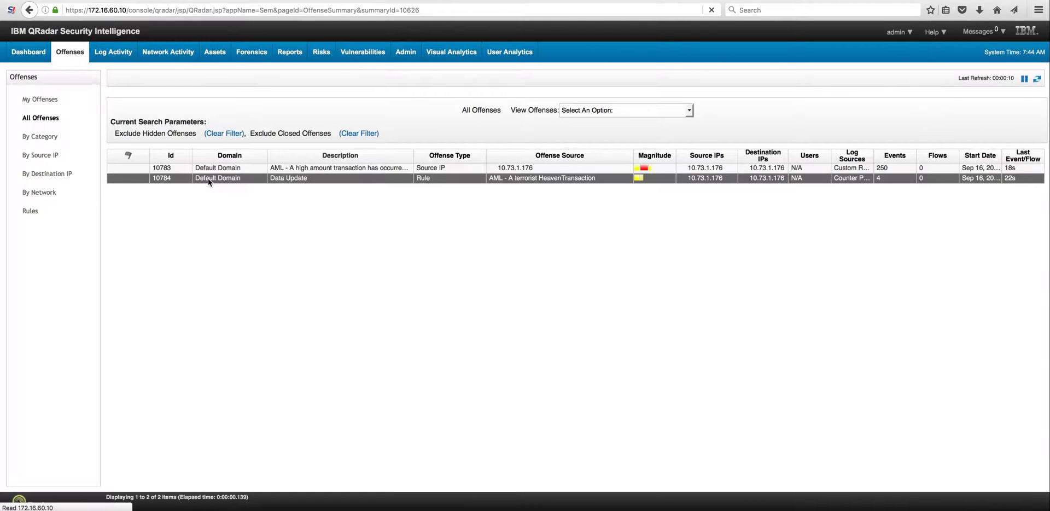
double_click(208, 177)
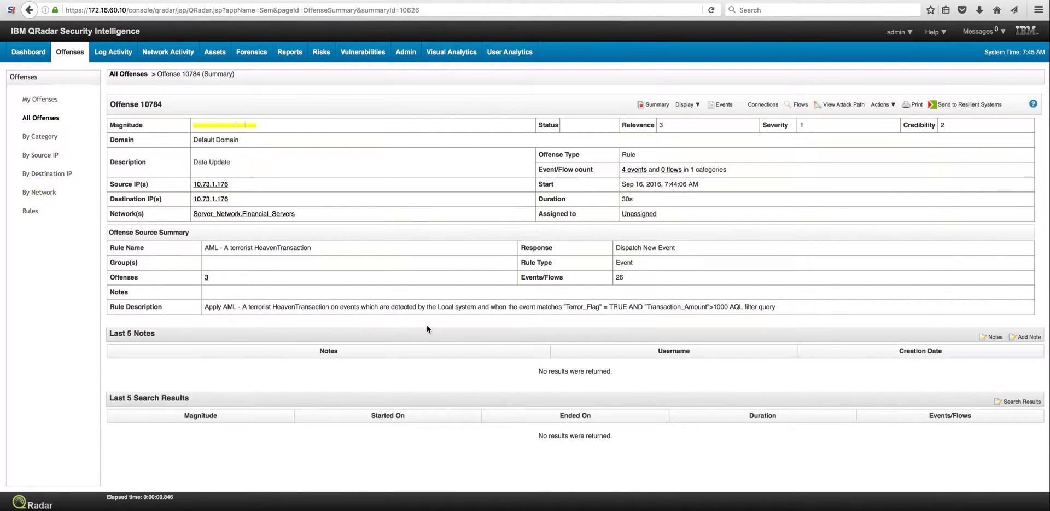
mouse_move(367, 303)
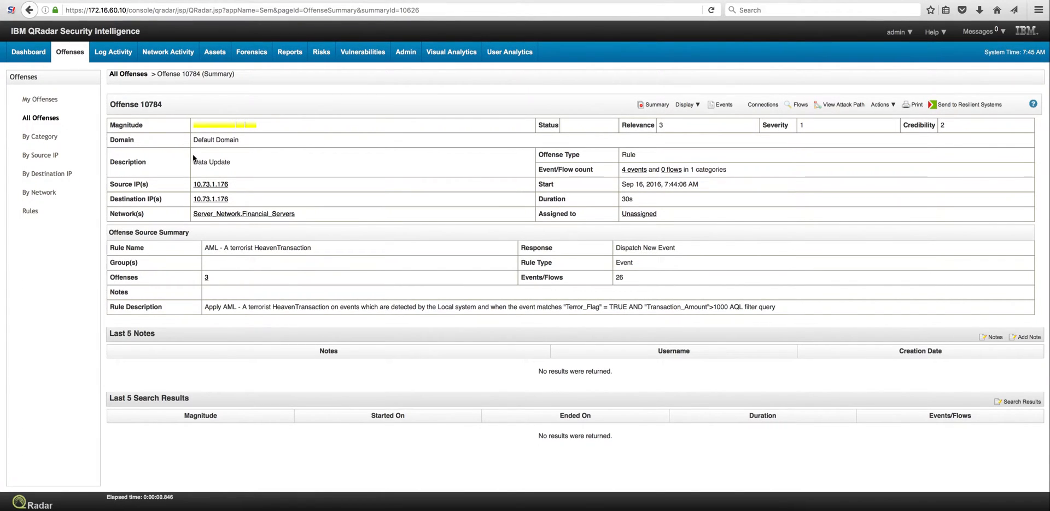
mouse_move(215, 161)
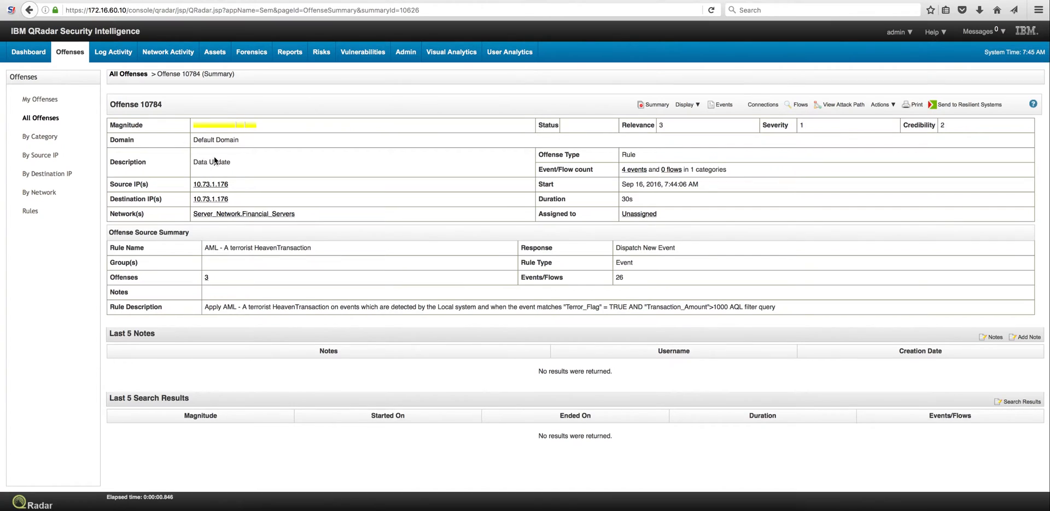
mouse_move(211, 171)
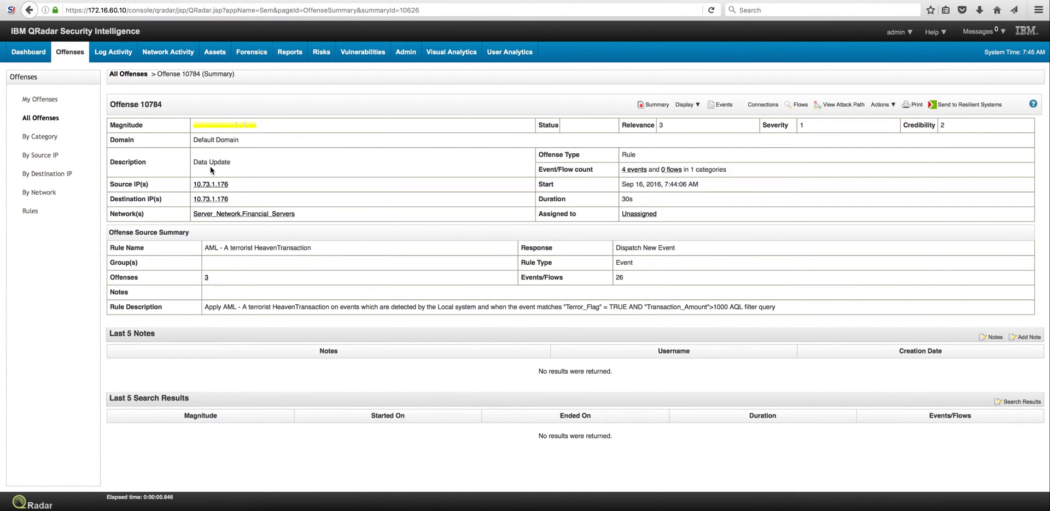
mouse_move(235, 196)
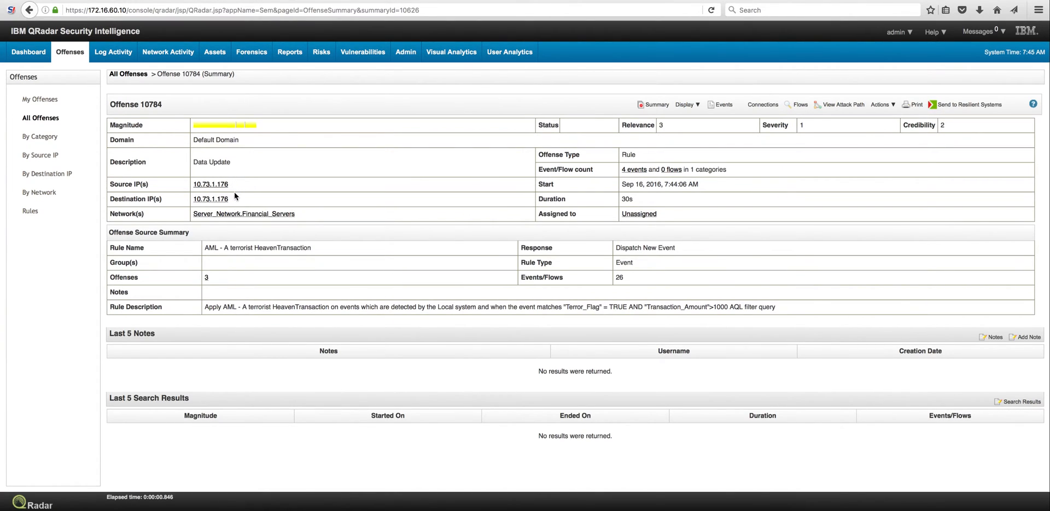